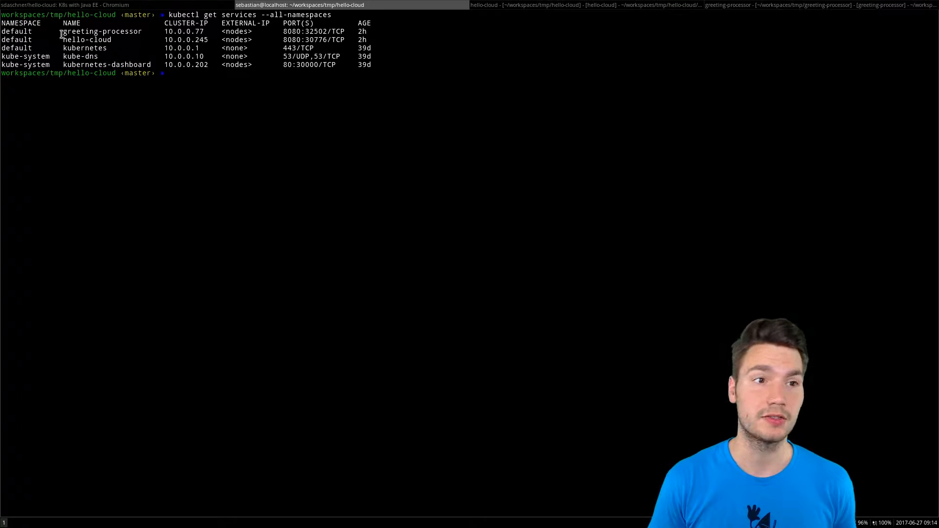
mouse_move(692, 323)
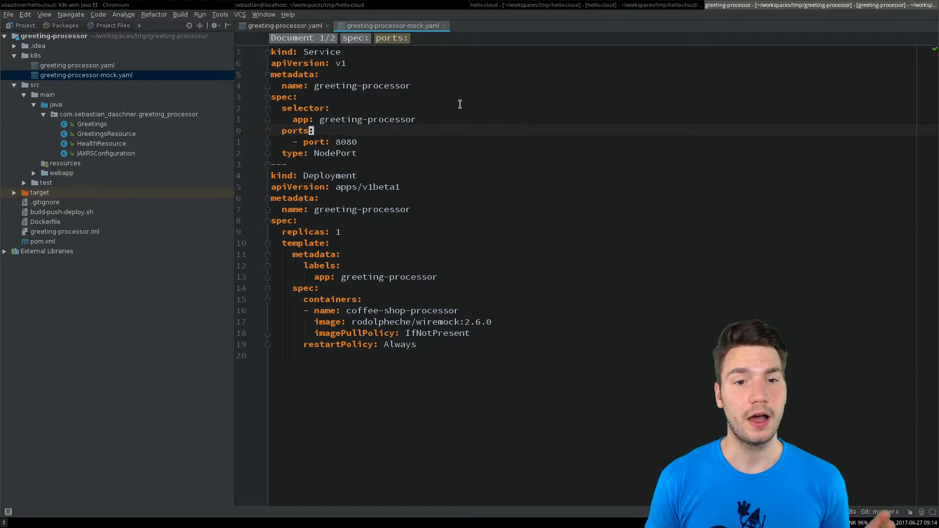
mouse_move(407, 174)
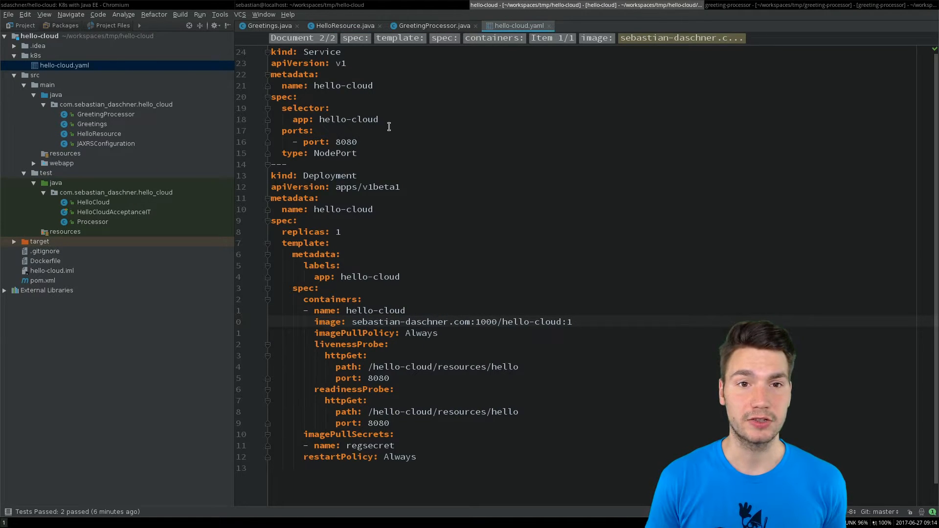
Step: From HelloCloudAcceptanceIT, navigate into the HelloCloud rule class and view its getGreeting request methods
double_click(114, 212)
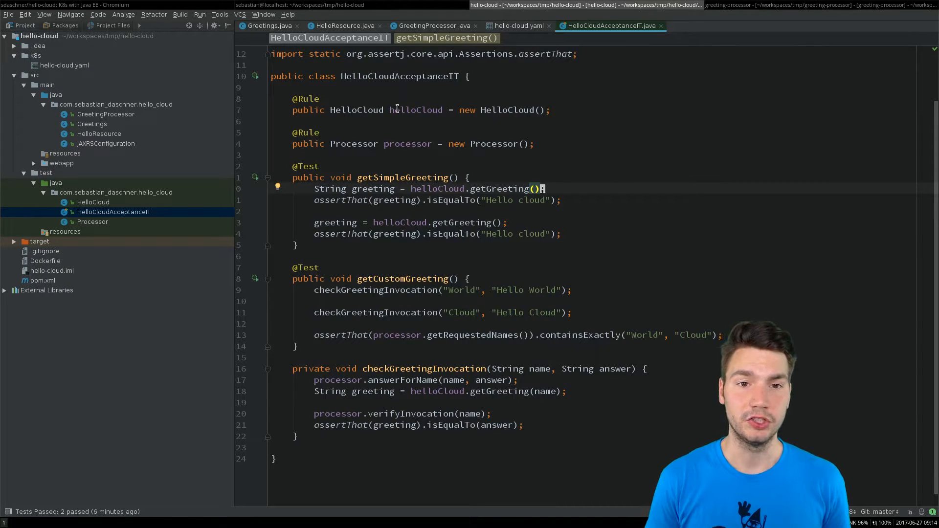
click(405, 109)
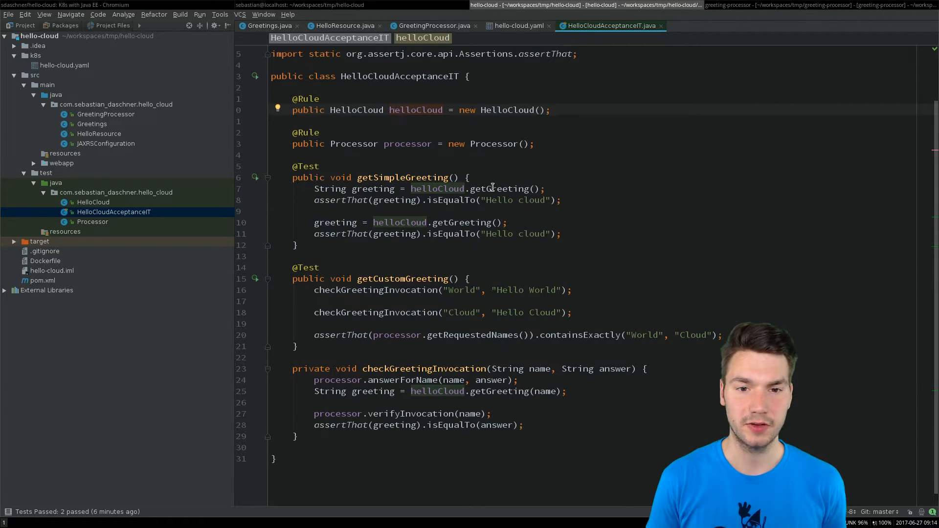
click(492, 189)
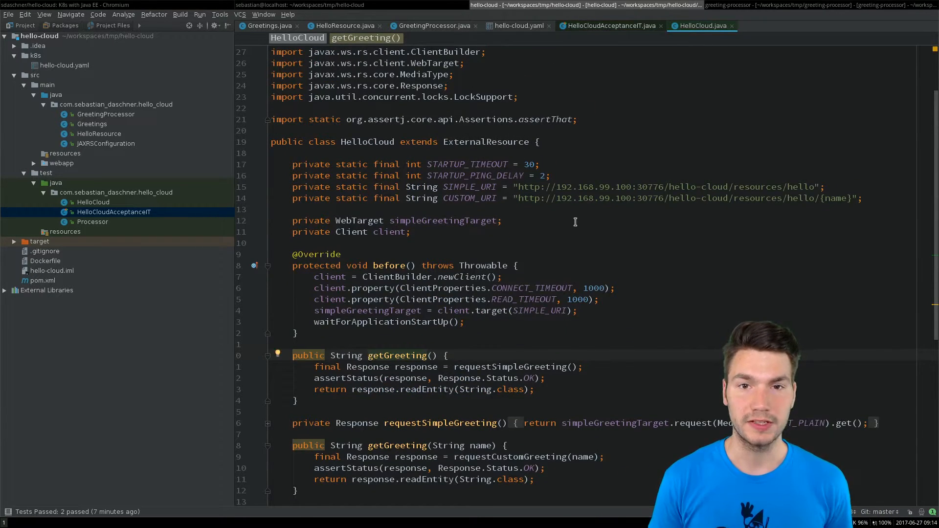
scroll(down, 3)
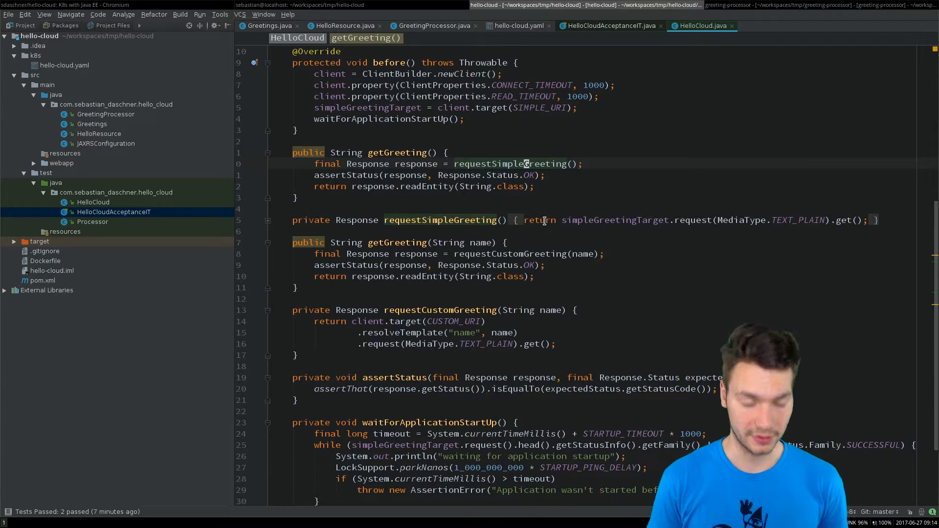
Step: Show Processor.java with its WireMock before() setup and answerForName stubbing methods
click(608, 26)
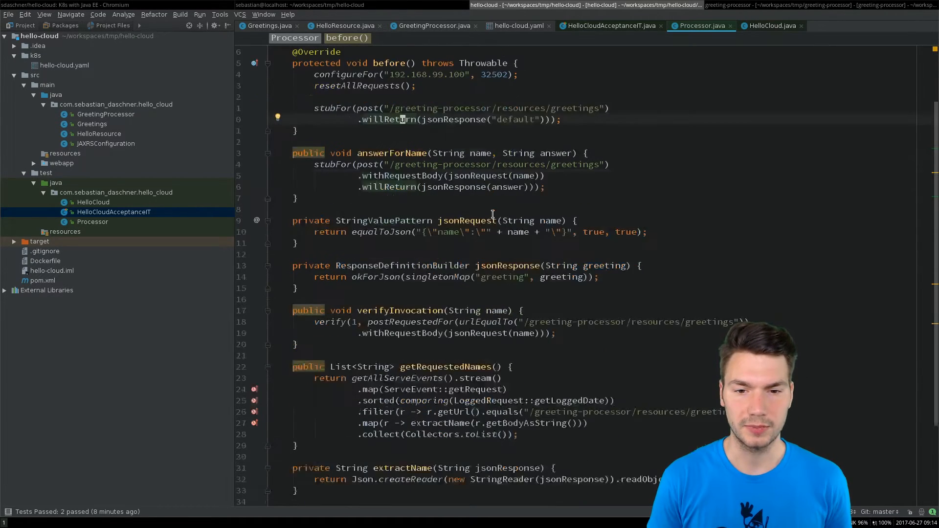
scroll(down, 3)
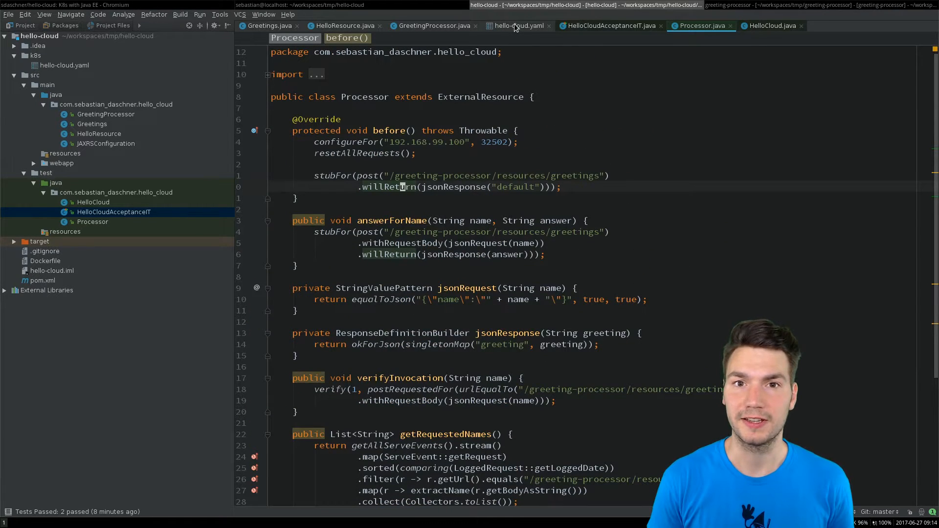
Step: Apply greeting-processor-mock.yaml with kubectl and list pods across all namespaces (kcg)
click(606, 26)
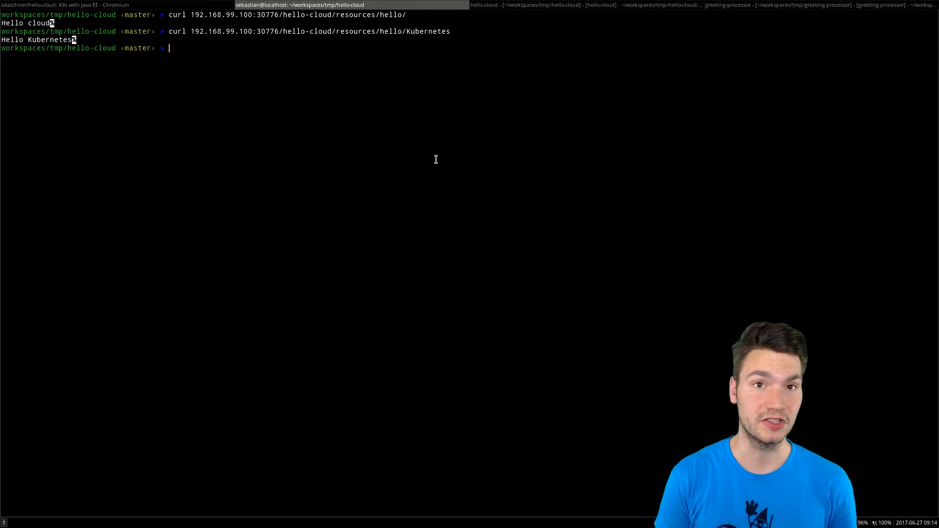
text(kubectl apply -f)
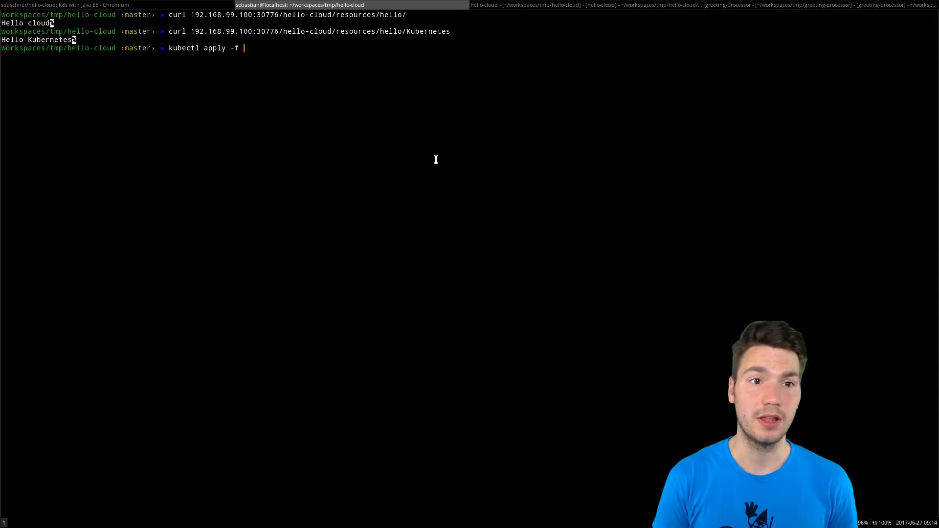
text(../greeting-processor/k8s/greeting-processor)
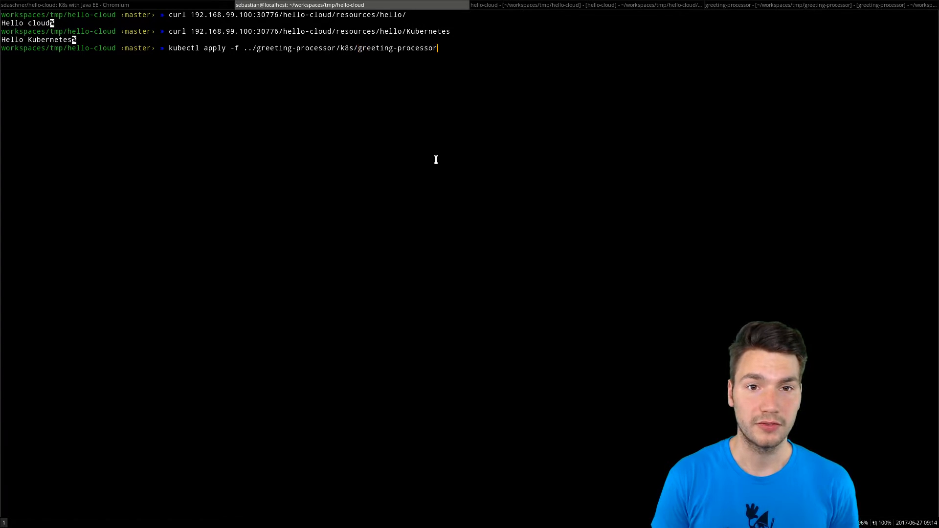
text(-mock.yaml)
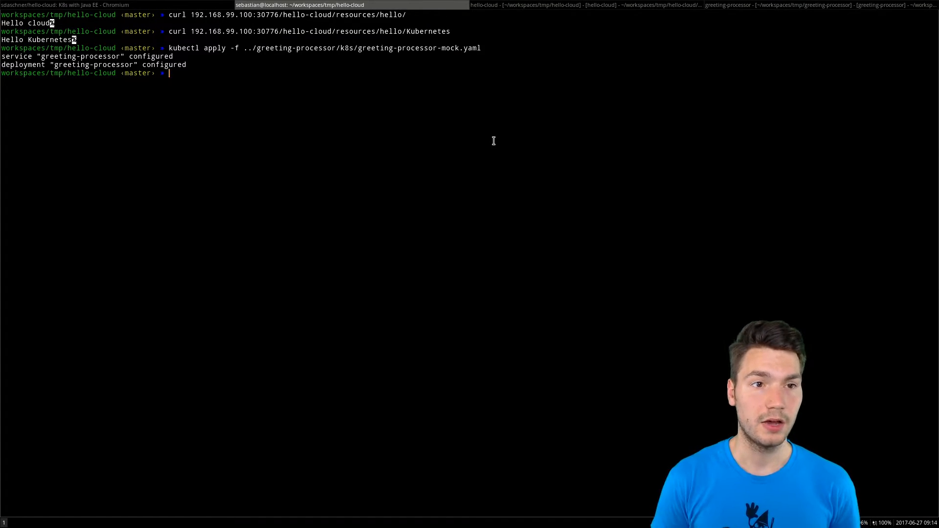
text(kcg)
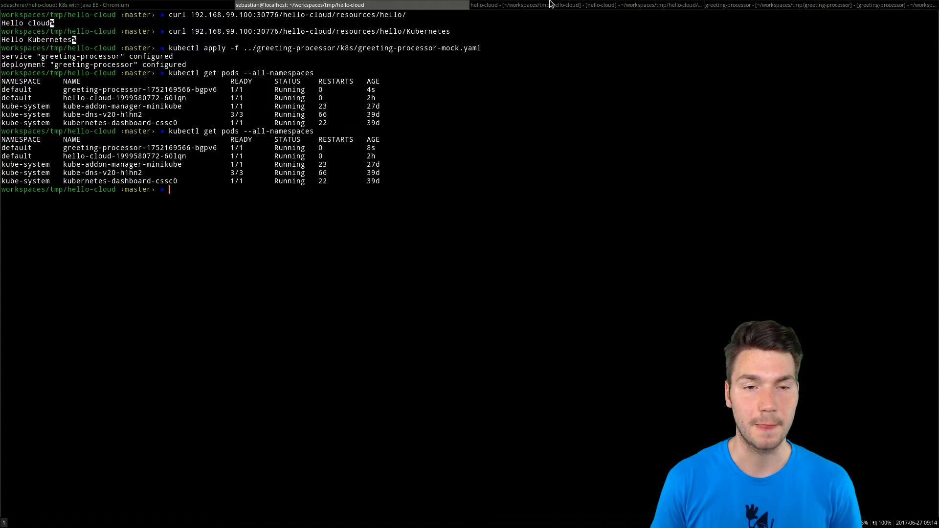
Step: Run HelloCloudAcceptanceIT.getSimpleGreeting from the gutter against the deployed mock
click(578, 5)
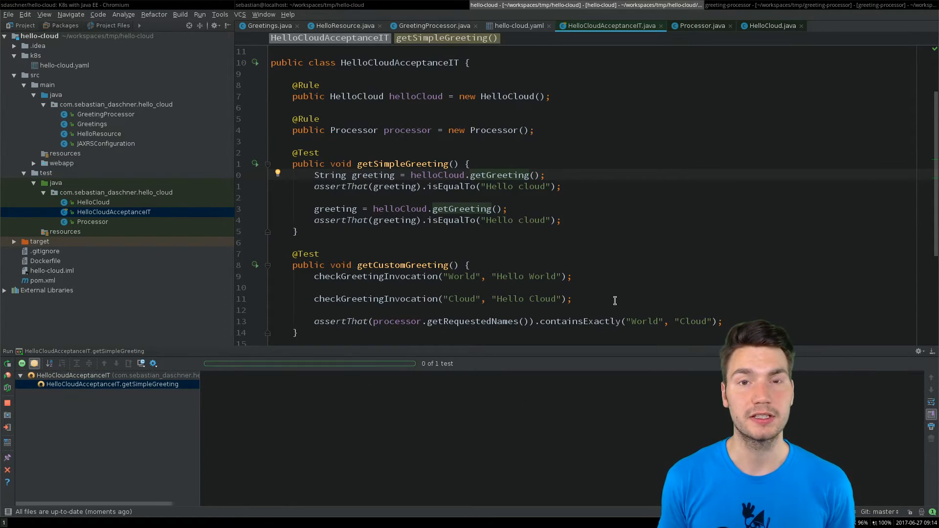
click(6, 364)
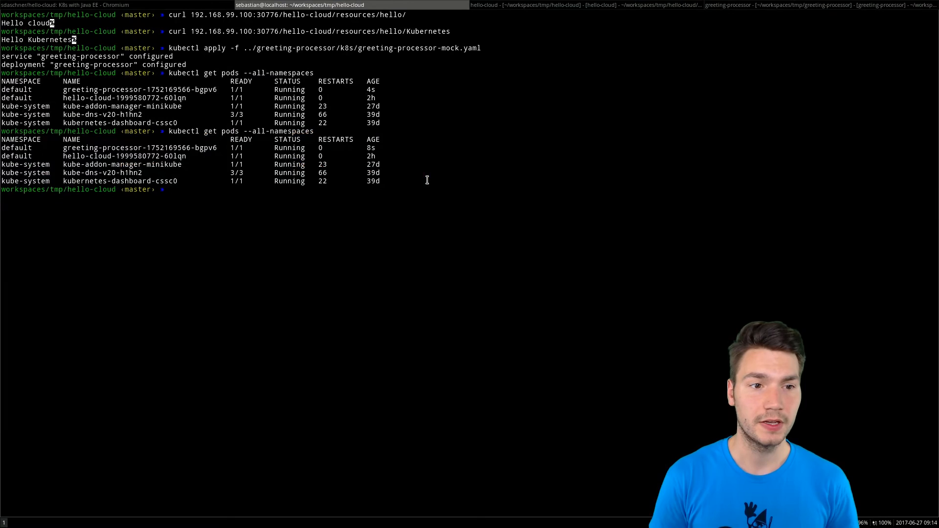
Step: Curl 192.168.99.100:30776/hello-cloud/resources/hello/ to confirm the Hello cloud greeting
text(curl 192.168.99.100:30776/hello-cloud/resources/hello/Kubernetes)
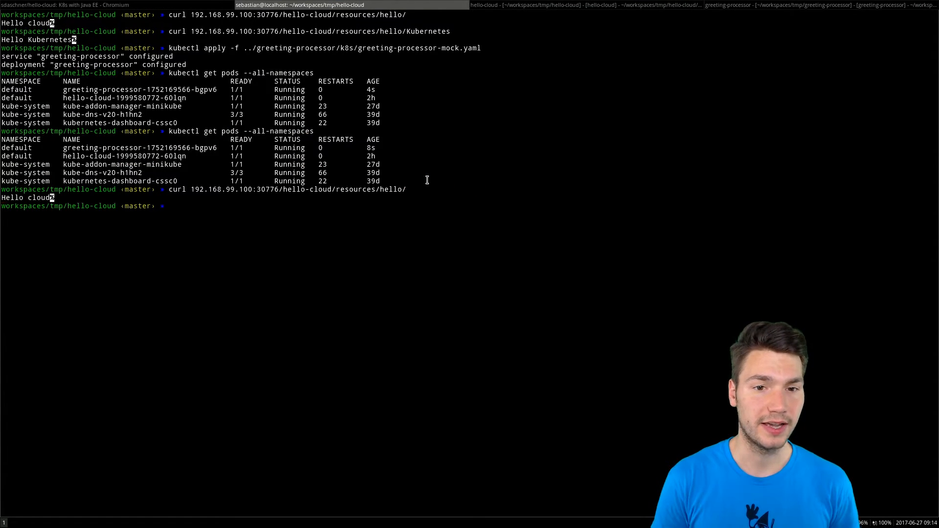
text(curl 192.168.99.100:30776/hello-cloud/resources/hello/)
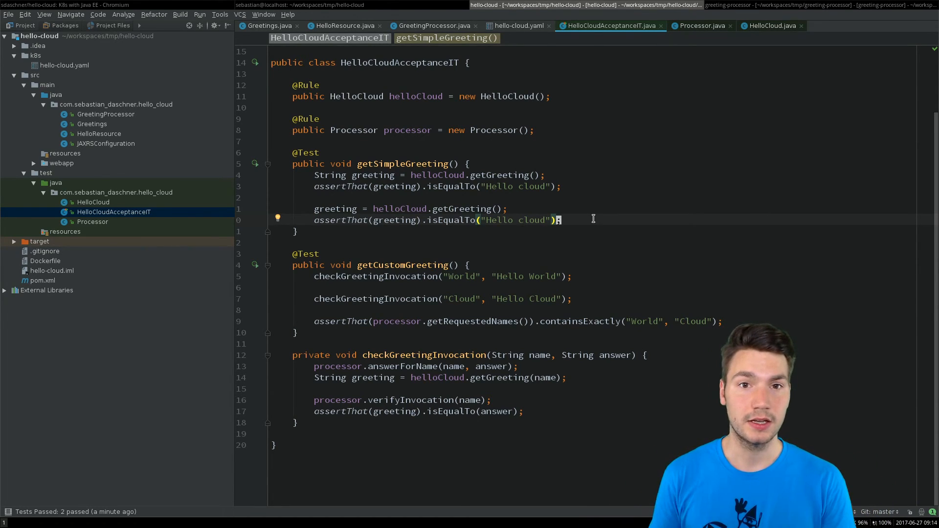
Step: Review GreetingProcessor.java, then show the greeting-processor repository page on GitHub
click(433, 26)
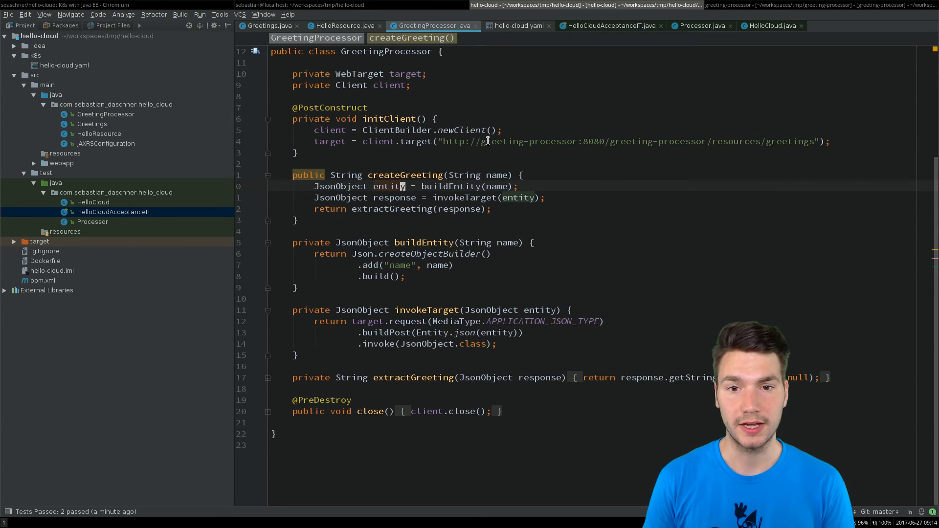
double_click(528, 141)
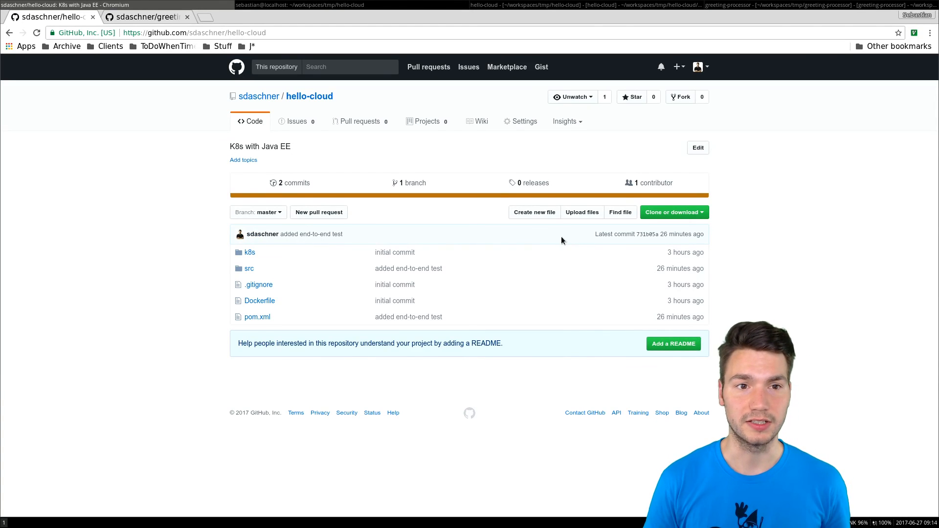
click(144, 17)
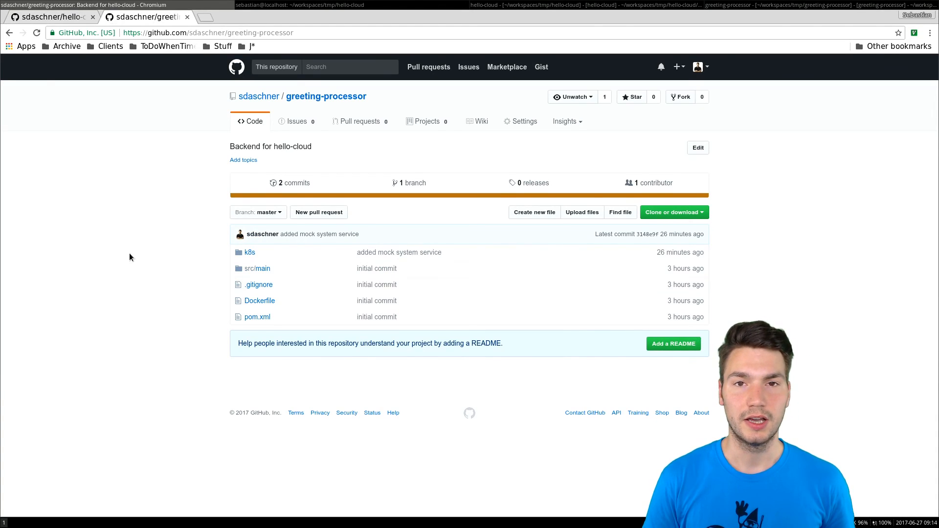